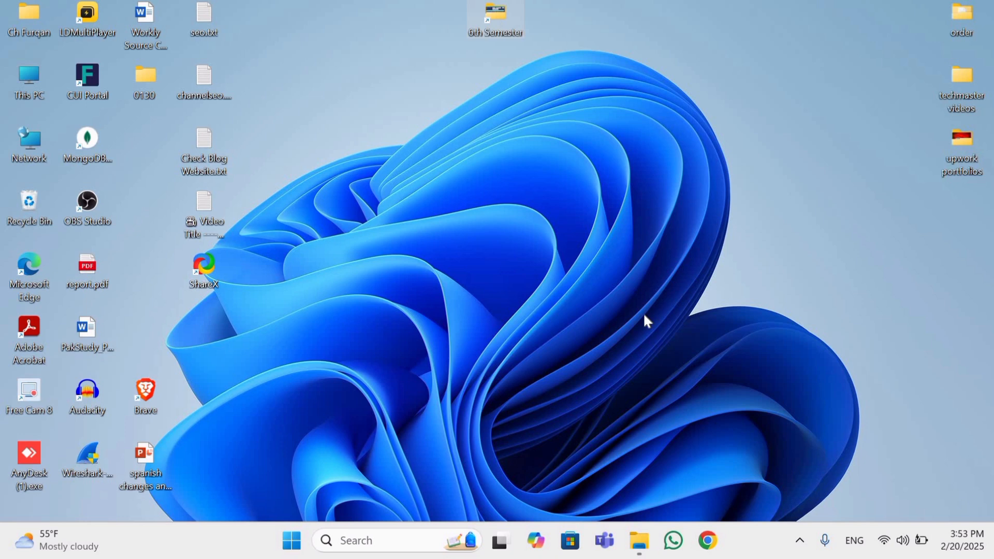
pyautogui.moveTo(608, 196)
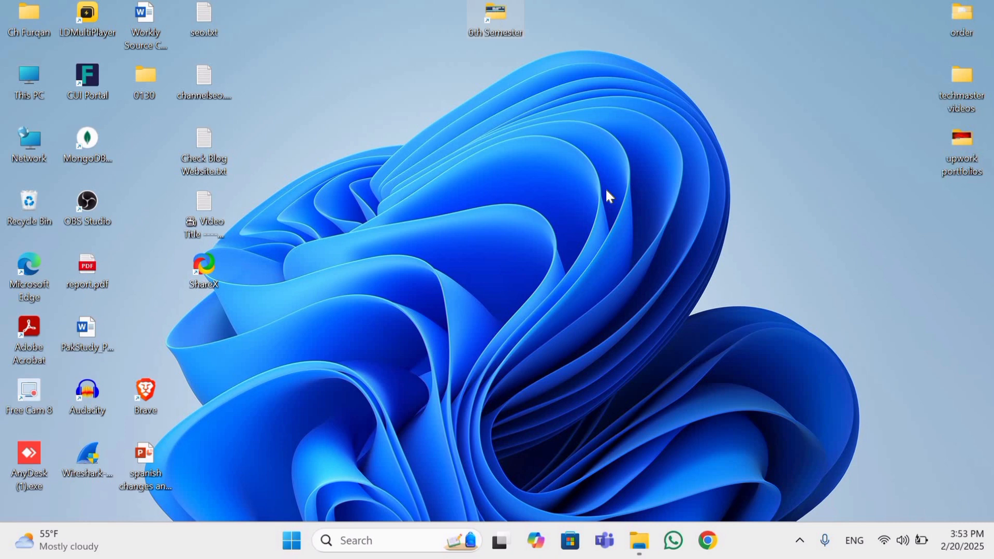
# Show the desktop's right-click shortcut menu on an empty area.
pyautogui.rightClick(608, 196)
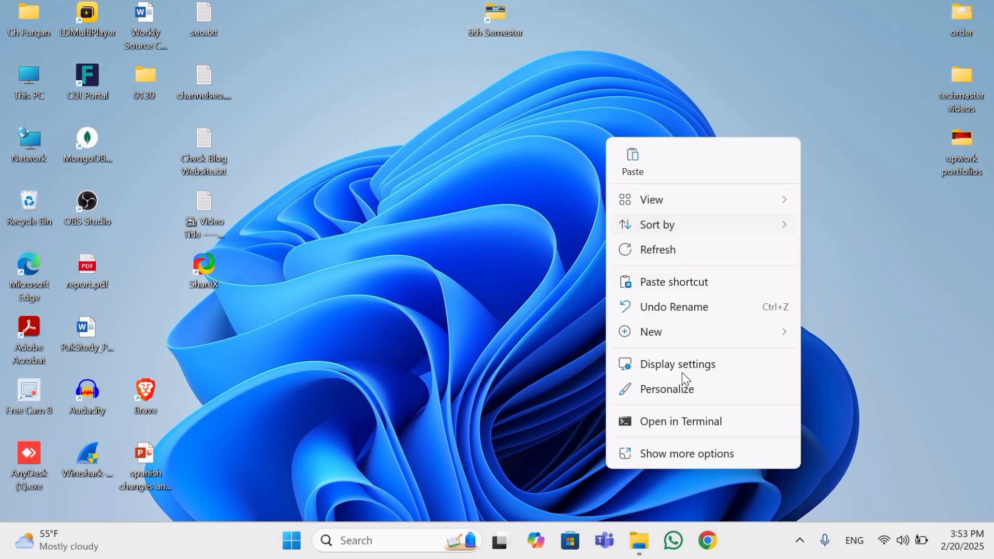
# Launch Chrome with a profile and search Google for "handwritten pic hd".
pyautogui.click(705, 541)
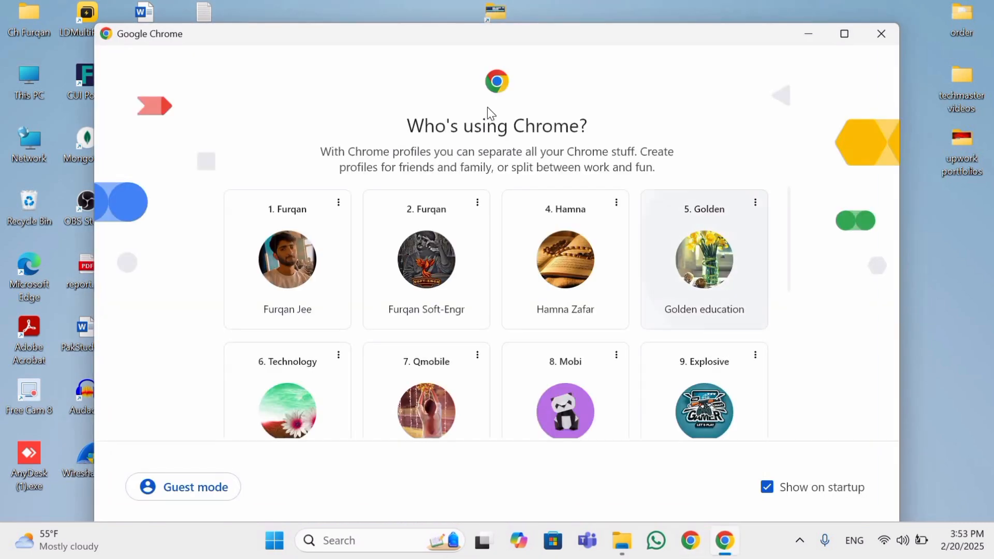
pyautogui.click(703, 259)
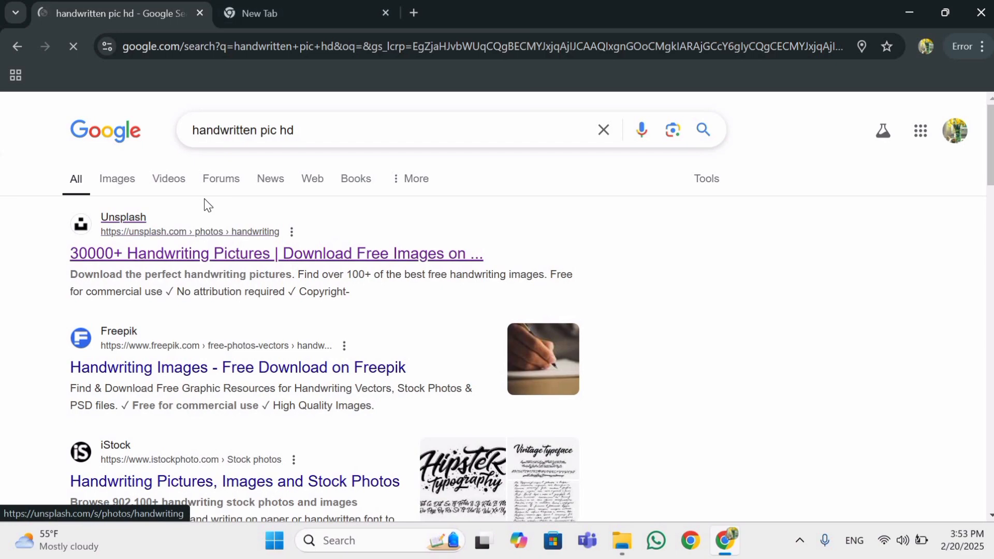
# Download a handwriting image from Google Images to Downloads as download.jpg.
pyautogui.click(117, 179)
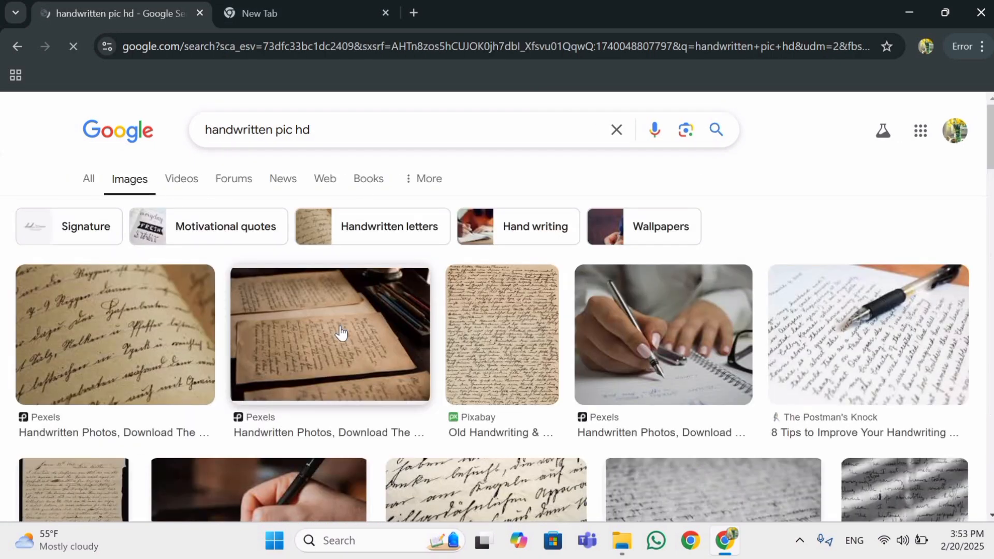
pyautogui.scroll(-3)
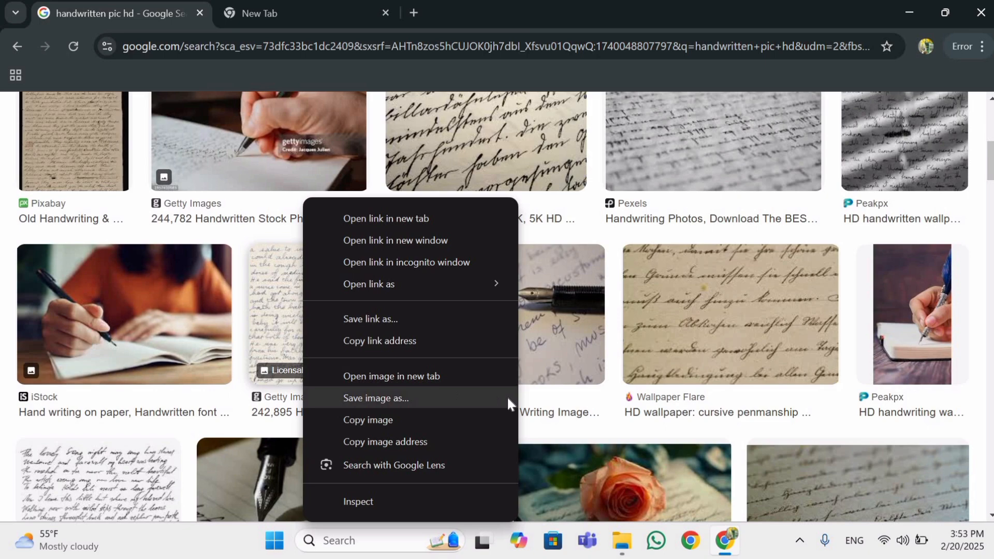
pyautogui.click(377, 398)
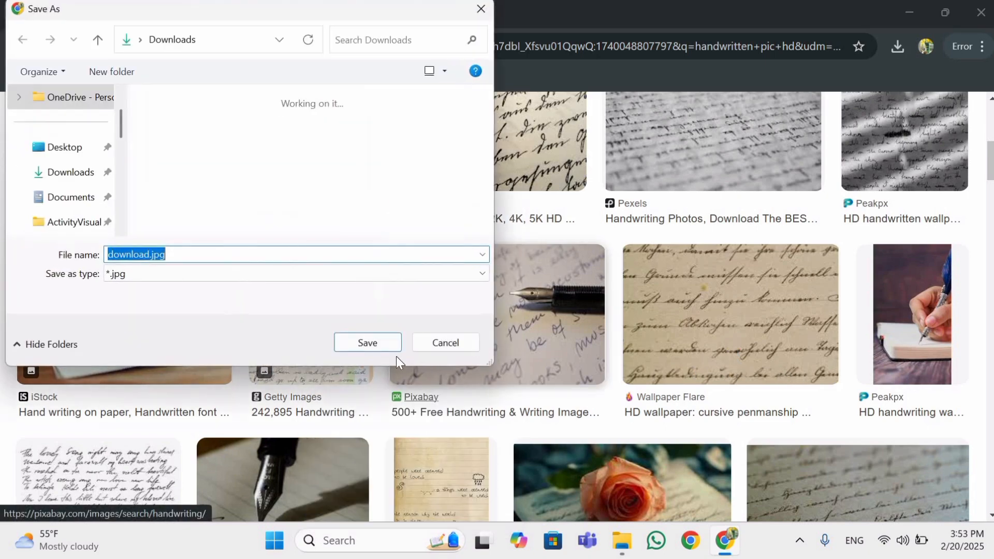
pyautogui.click(367, 343)
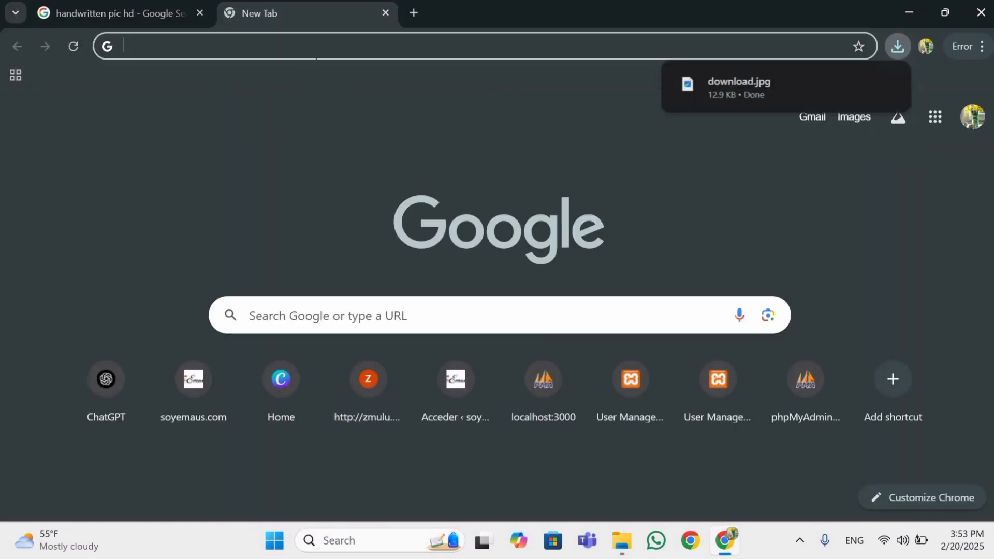
# Search "ocr space", reach ocr.space and start choosing a file to upload.
pyautogui.write('ocr space')
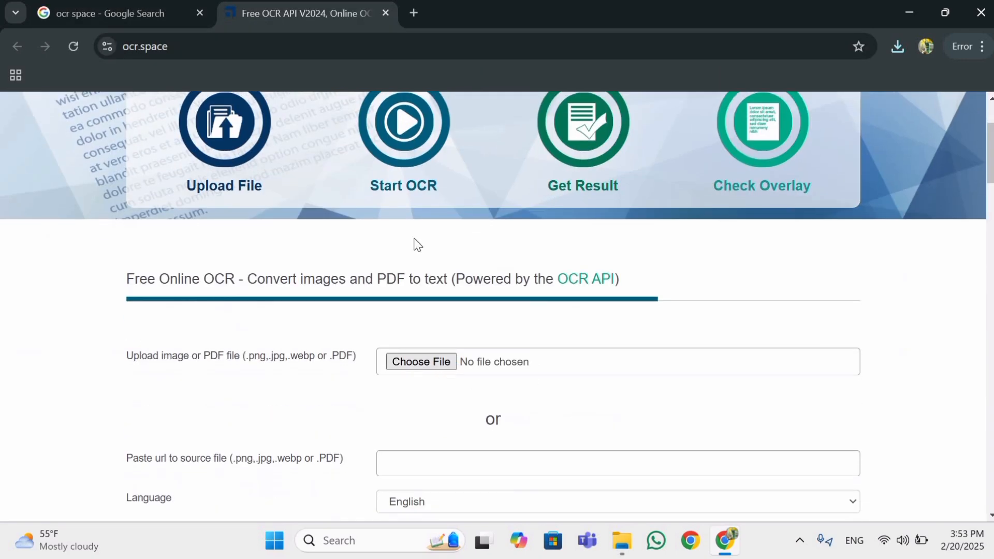
pyautogui.click(420, 361)
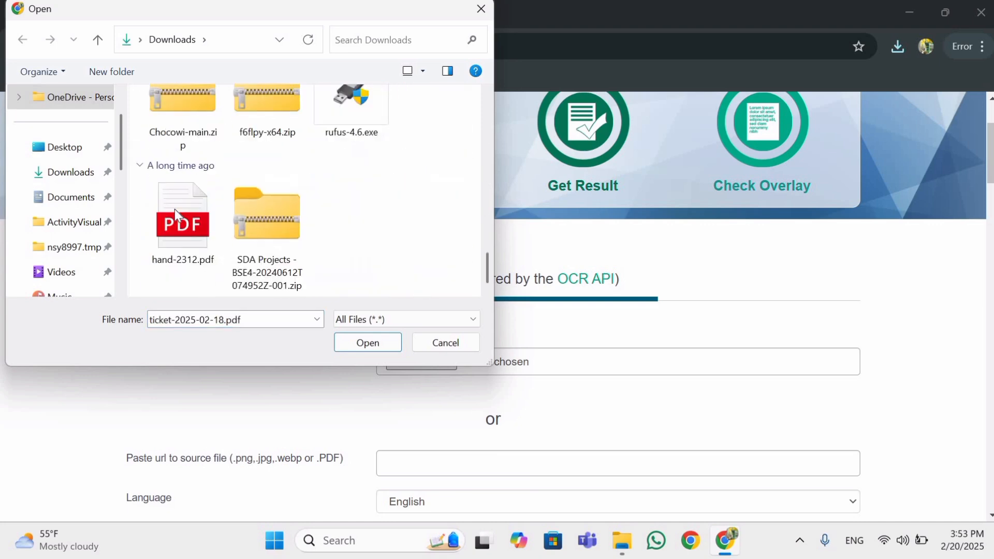
# Upload hand-2312.pdf, run Start OCR! and review the extracted text in the result box.
pyautogui.click(367, 343)
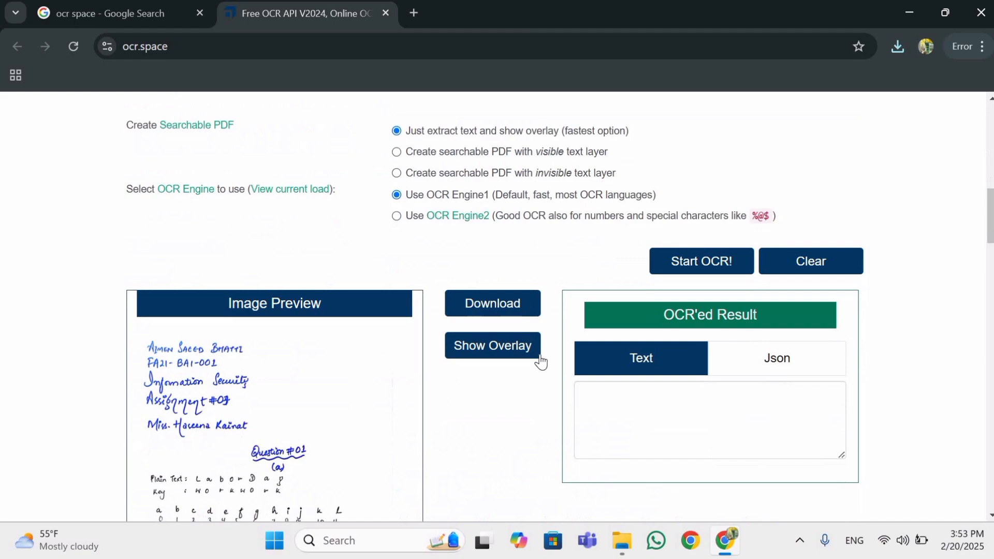
pyautogui.scroll(3)
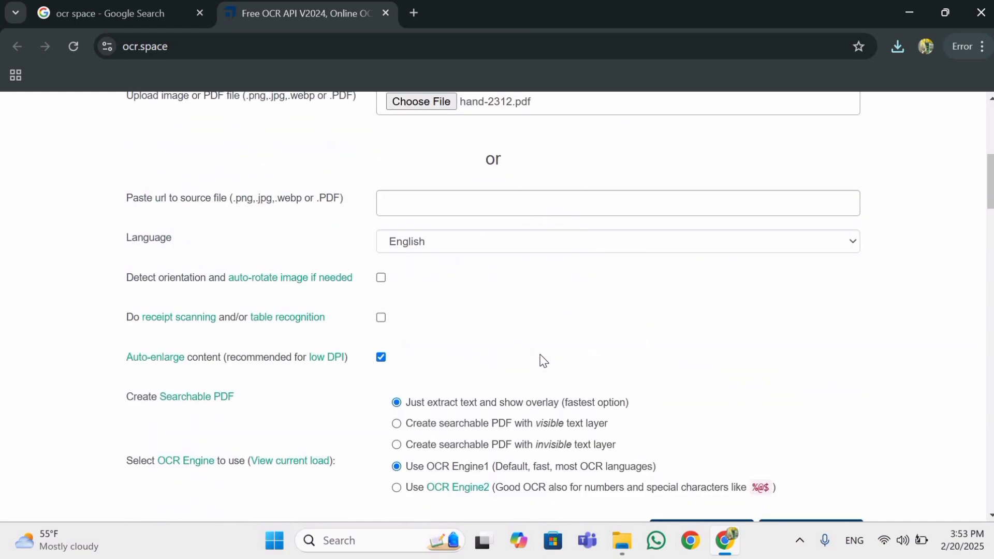
pyautogui.scroll(-3)
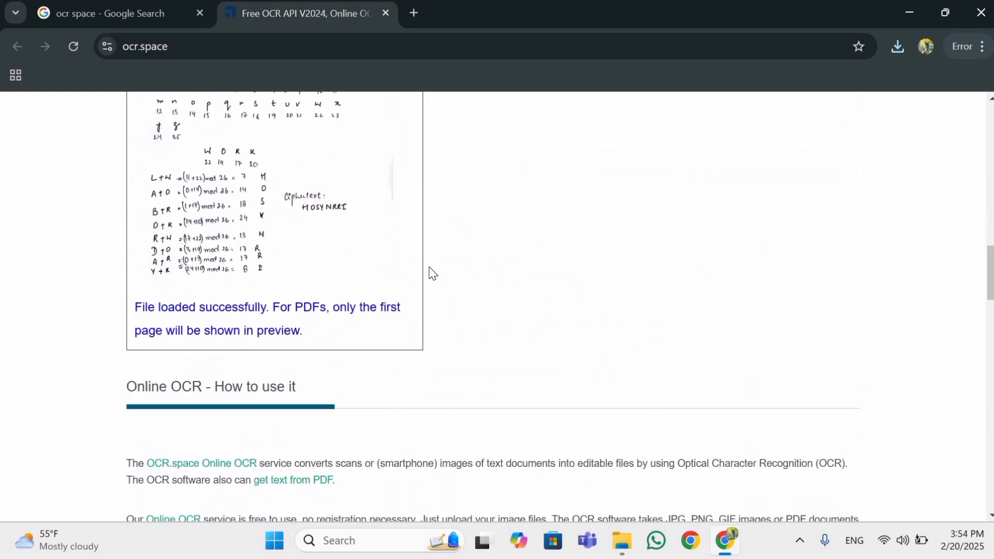
pyautogui.scroll(3)
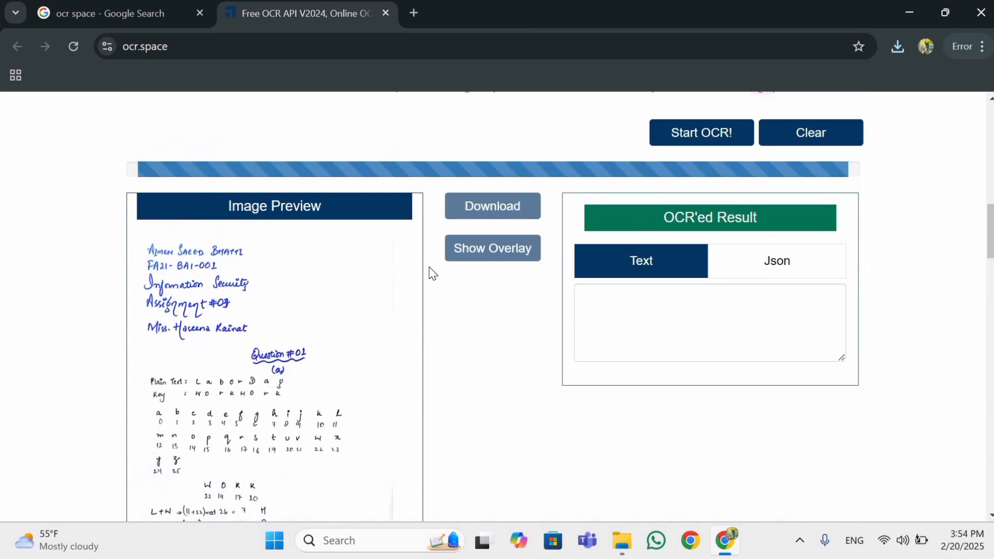
pyautogui.scroll(-3)
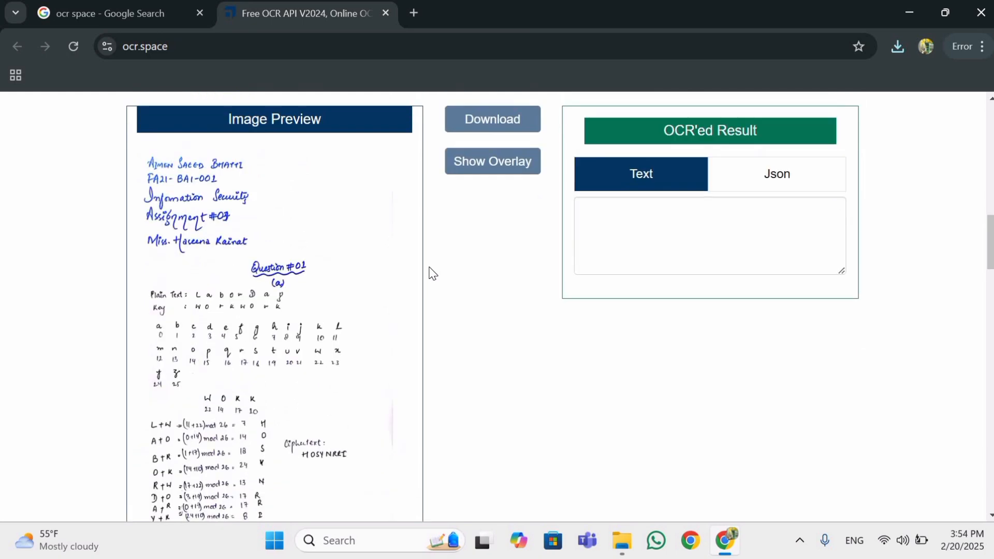
pyautogui.scroll(-3)
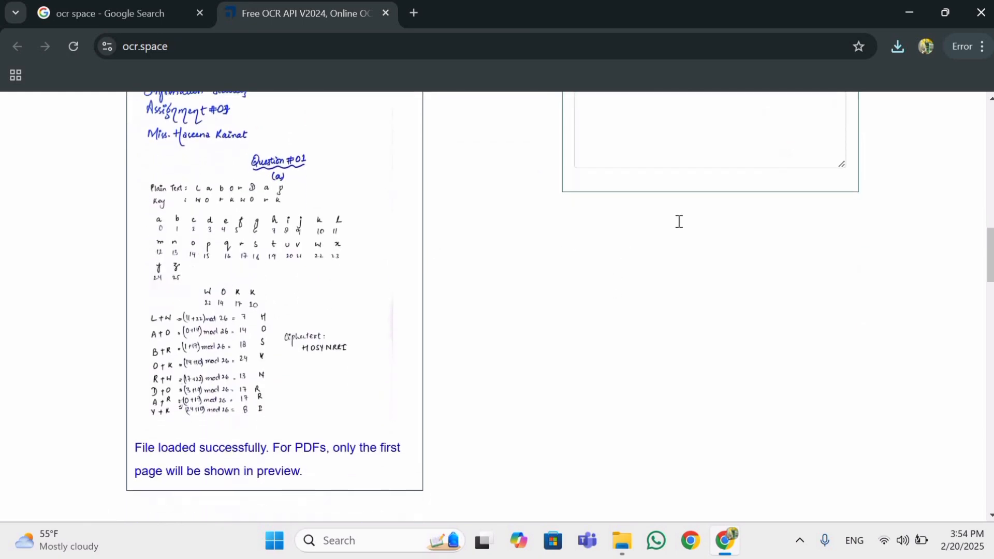
pyautogui.scroll(-3)
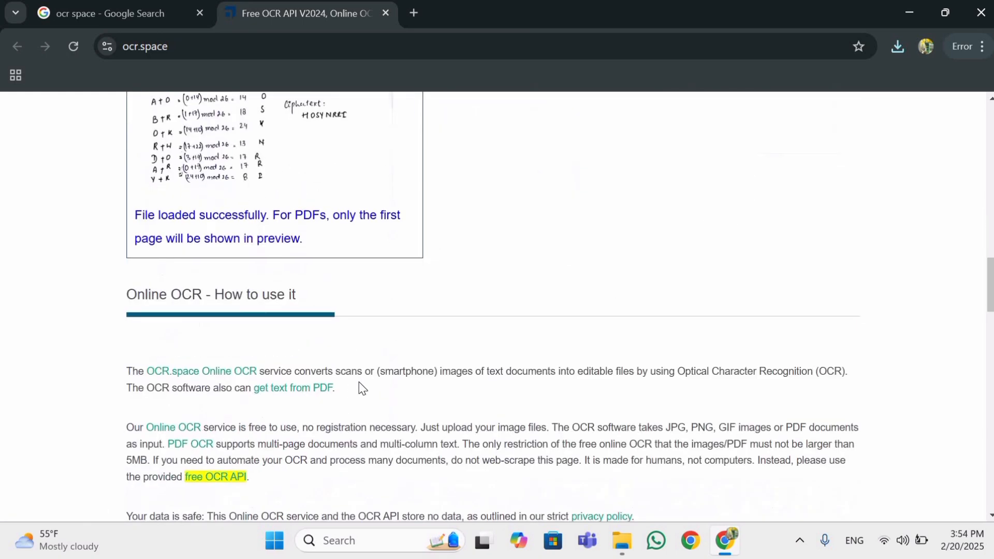
pyautogui.scroll(3)
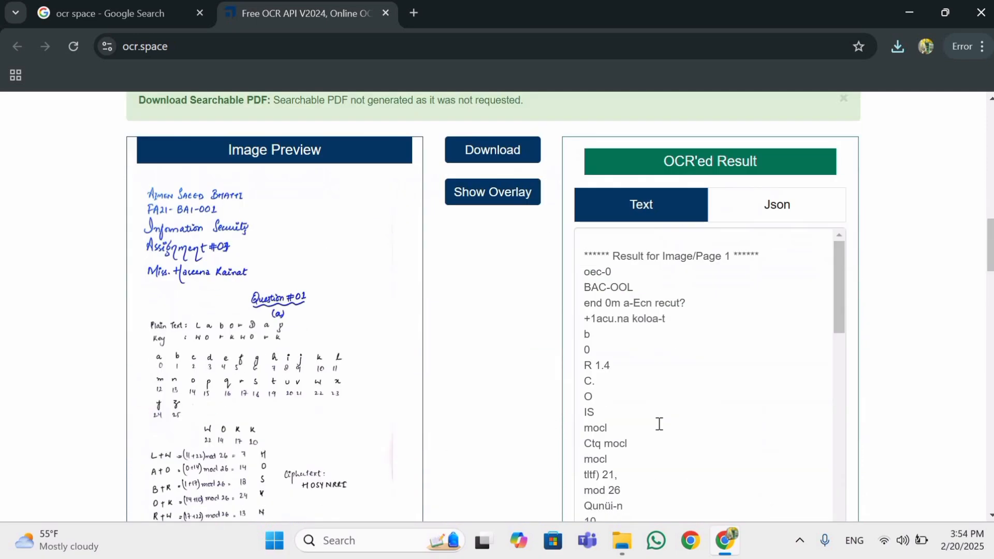
pyautogui.scroll(-3)
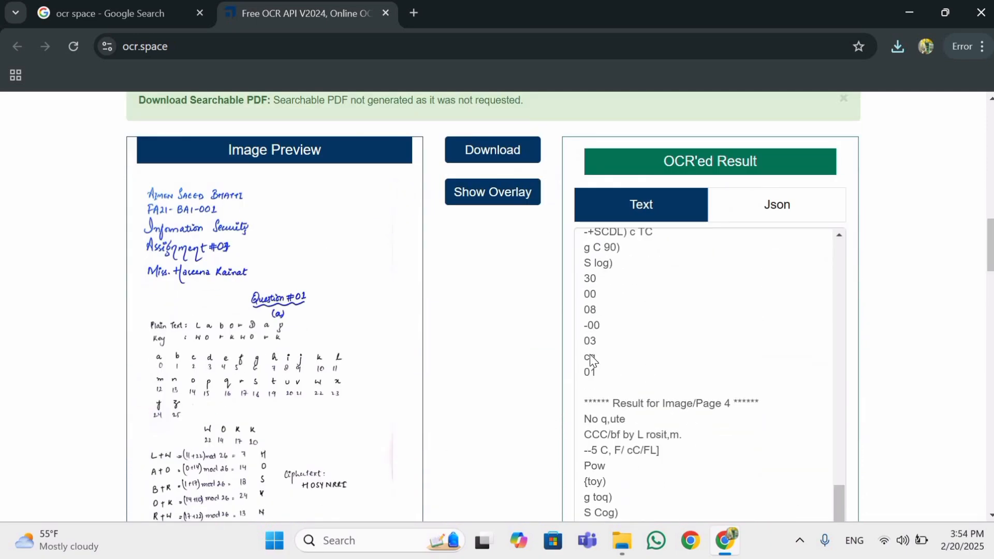
pyautogui.scroll(3)
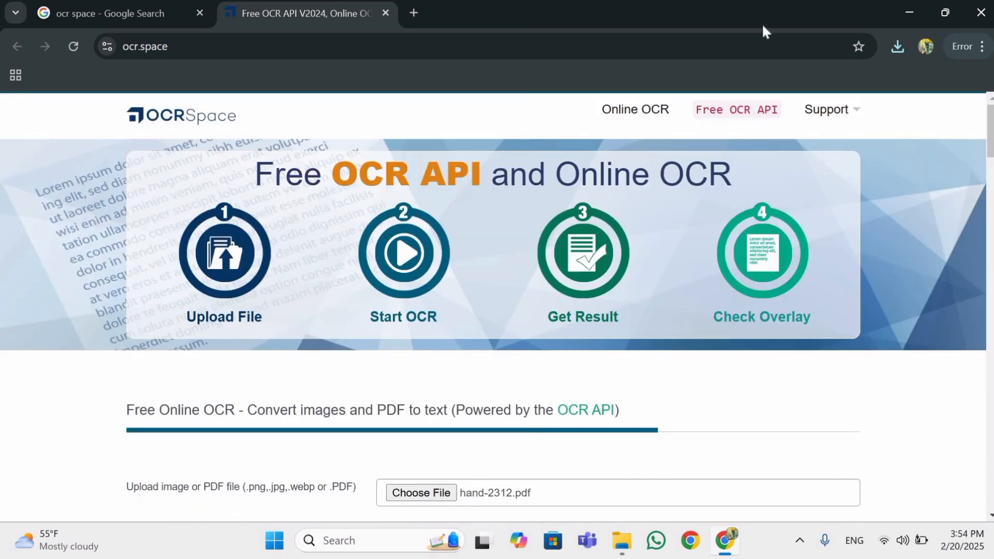